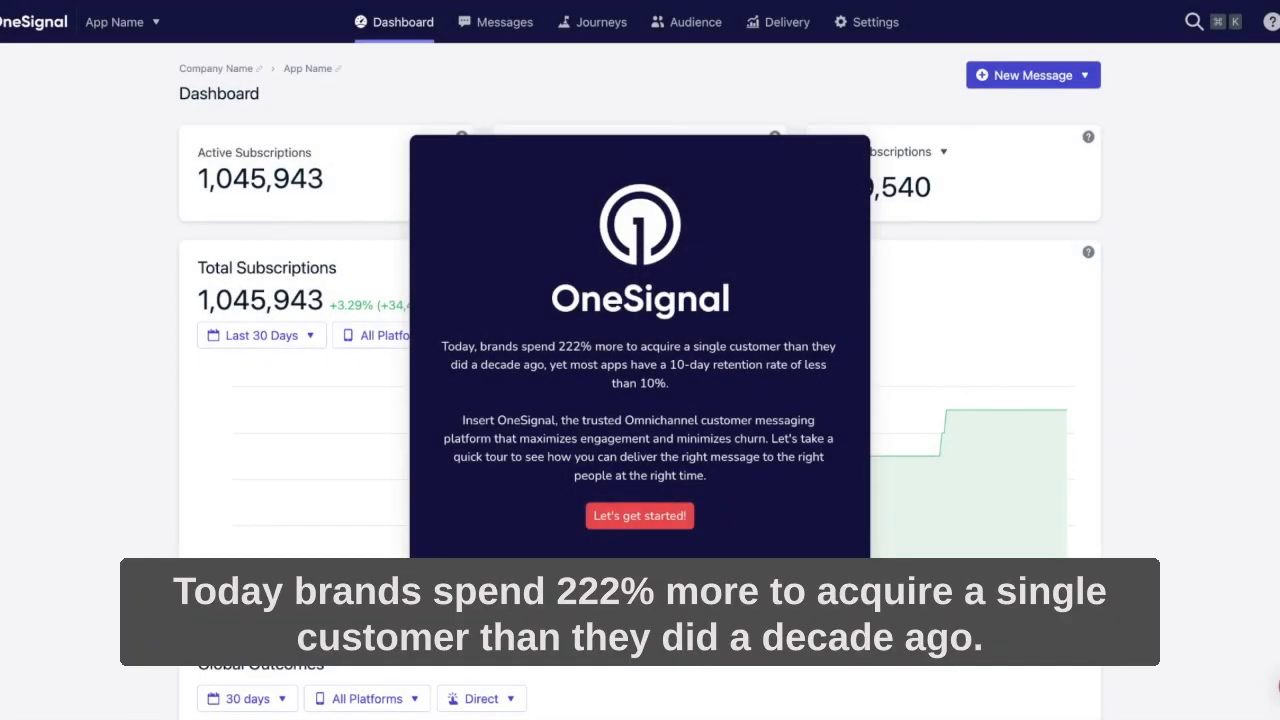
{"action": "mouse_move", "coordinate": [736, 476]}
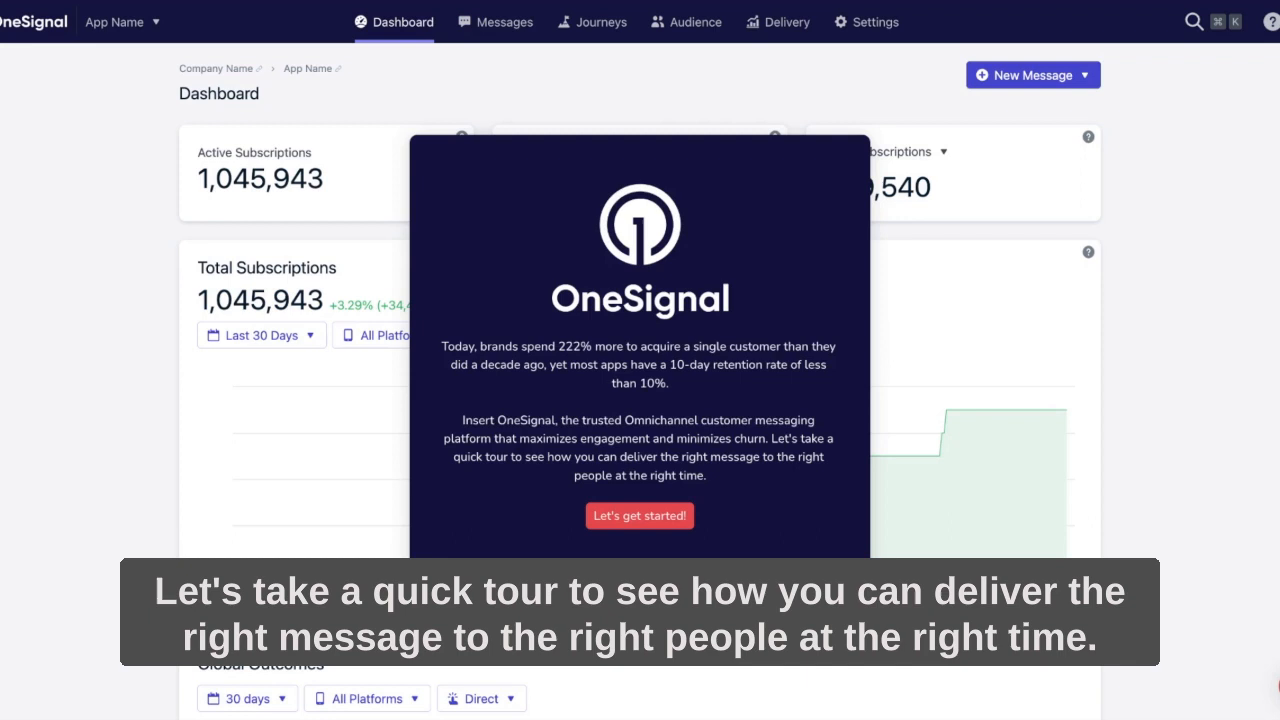
{"action": "mouse_move", "coordinate": [696, 500]}
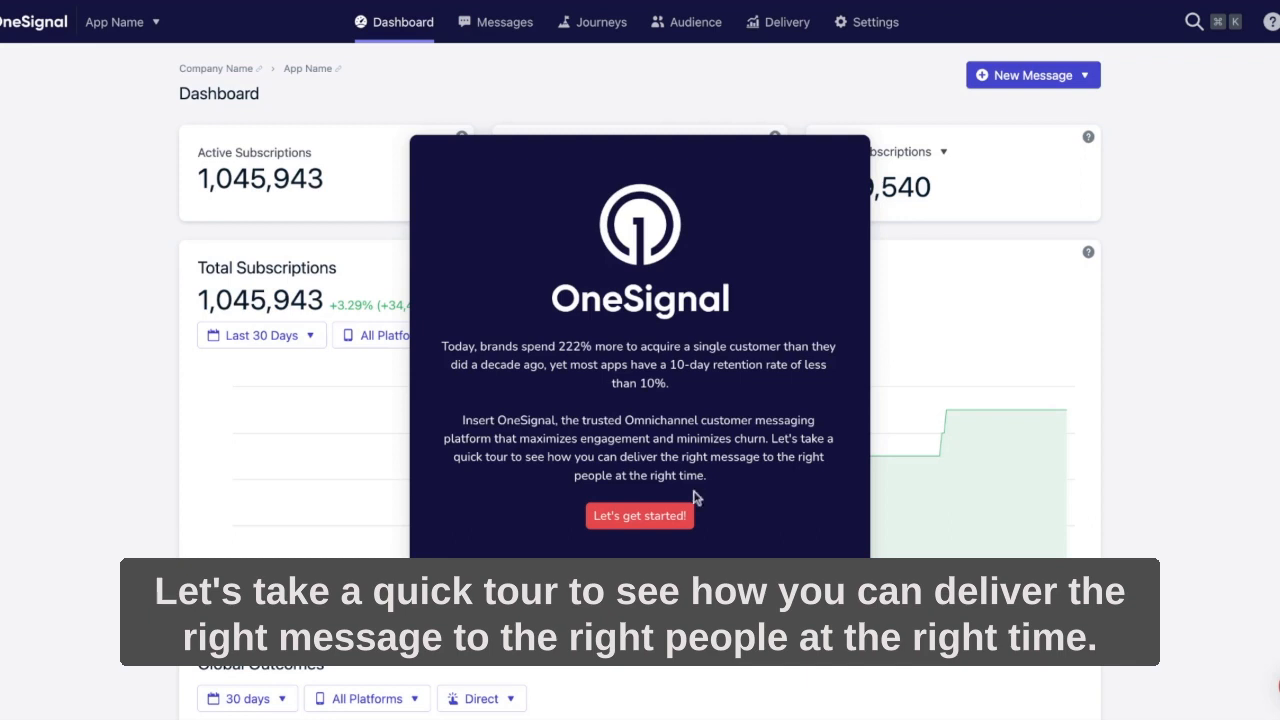
Begin the guided tour and move through the push notification tips to the journey types step (4 of 18)
{"action": "left_click", "coordinate": [640, 516]}
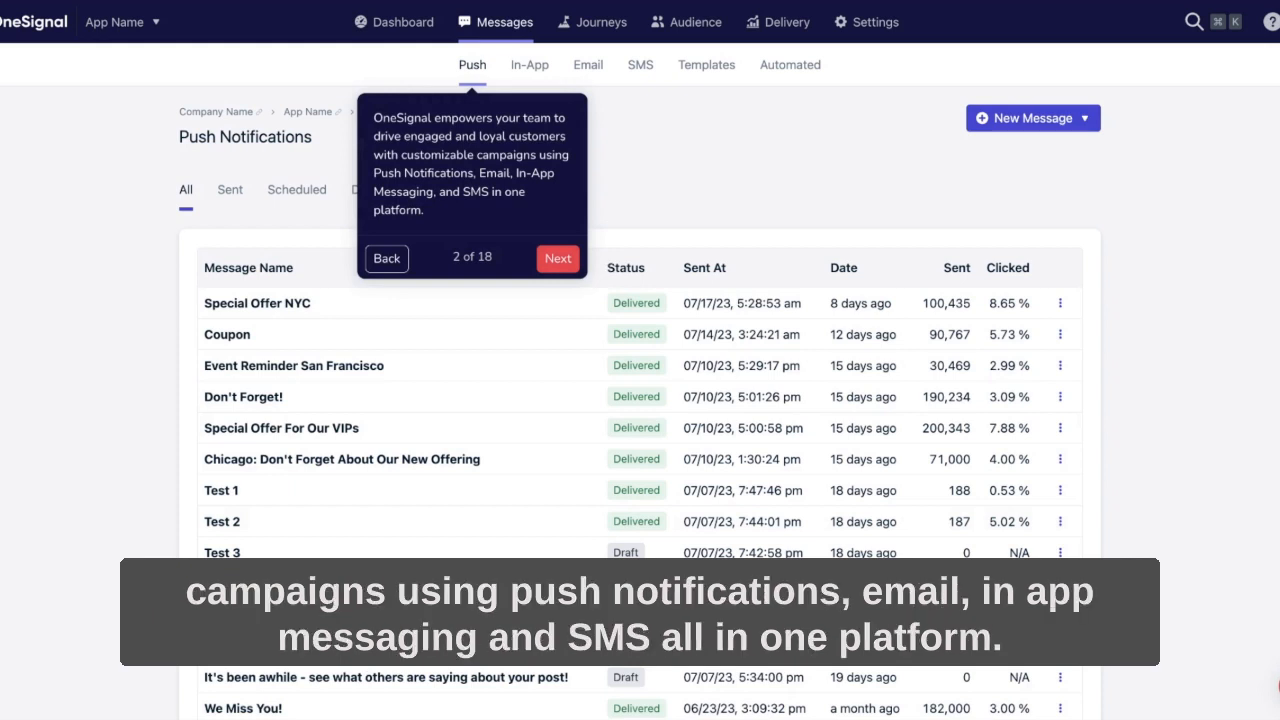
{"action": "left_click", "coordinate": [592, 22]}
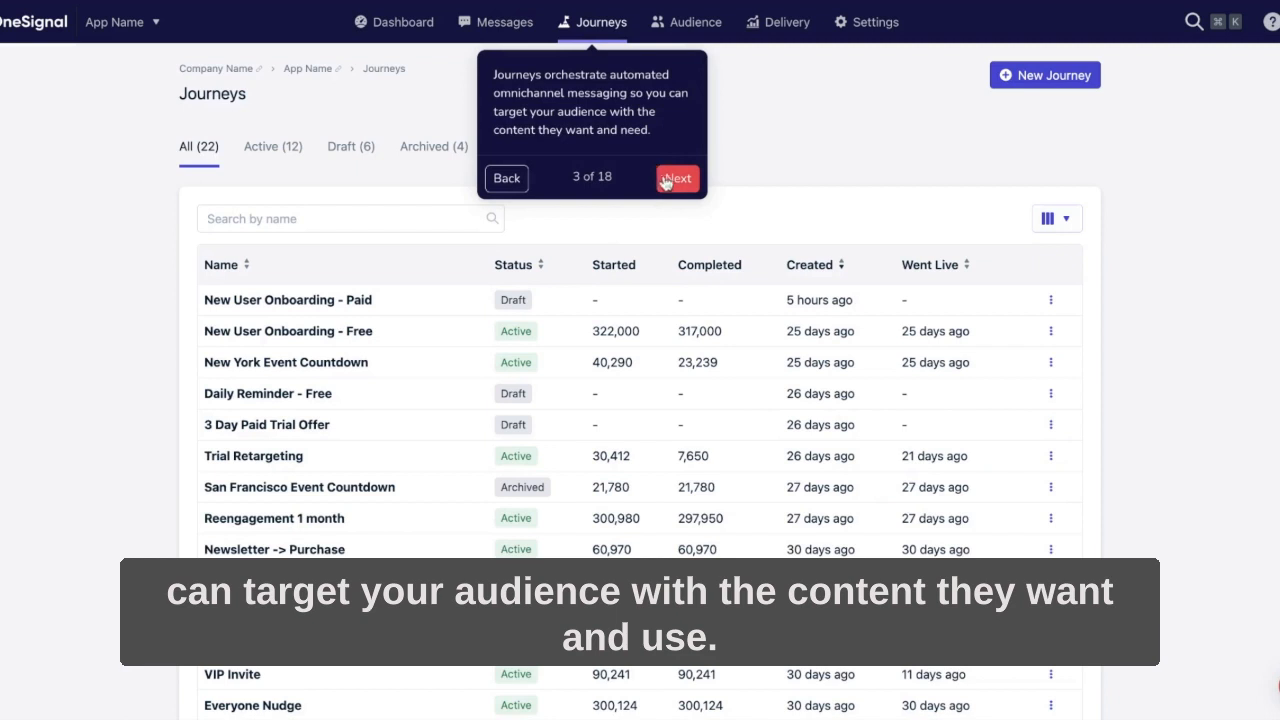
{"action": "left_click", "coordinate": [678, 176]}
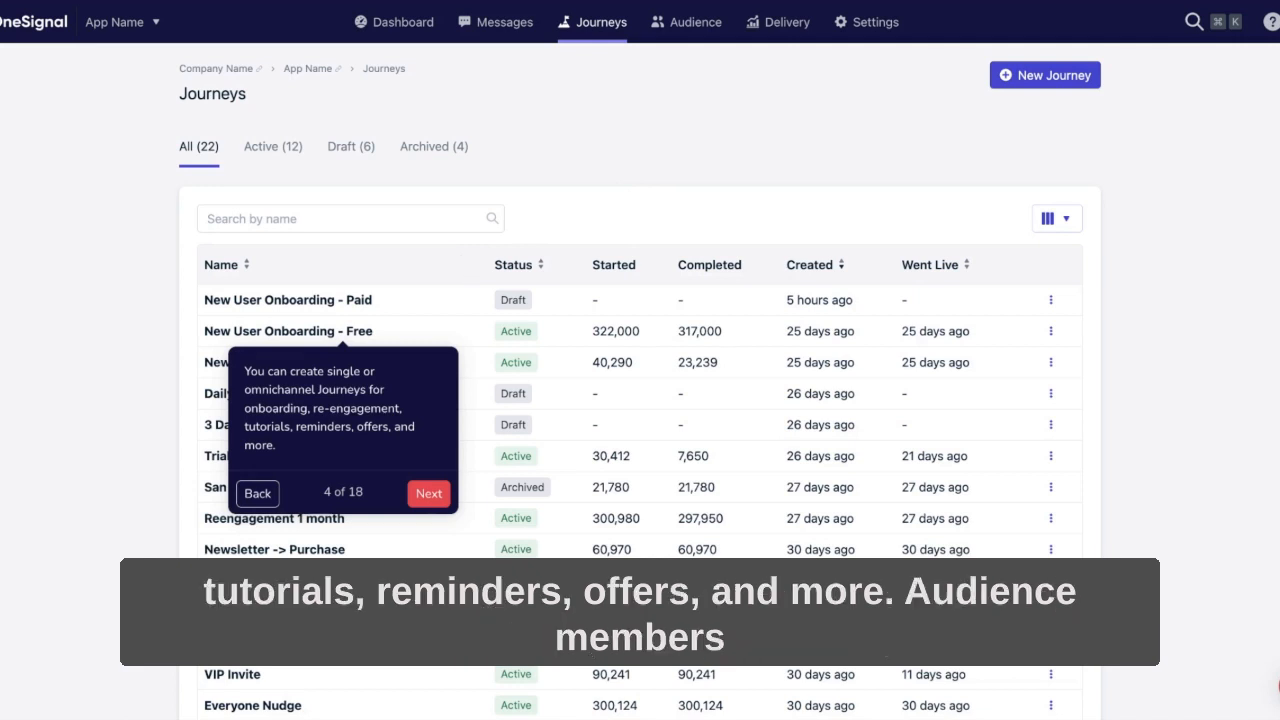
Step through the onboarding journey's Entrance, Wait and Split Branch tips to the data tag step (9 of 18)
{"action": "left_click", "coordinate": [428, 492]}
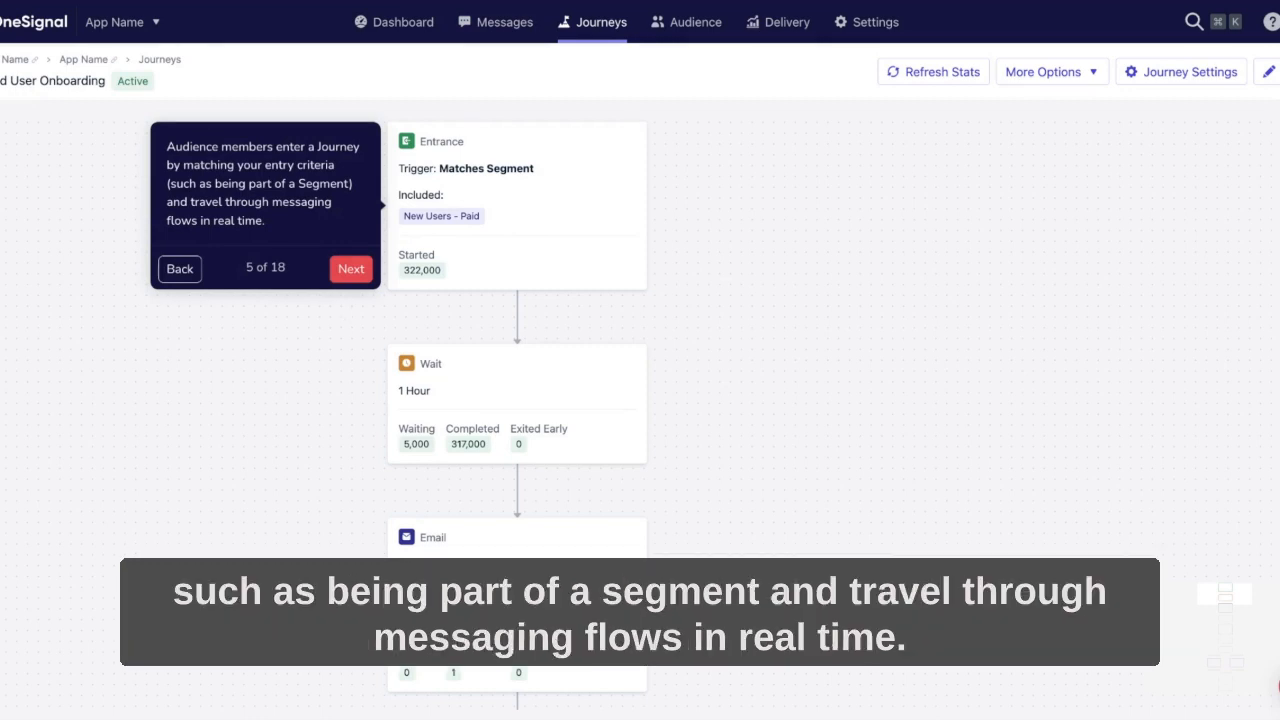
{"action": "mouse_move", "coordinate": [352, 302]}
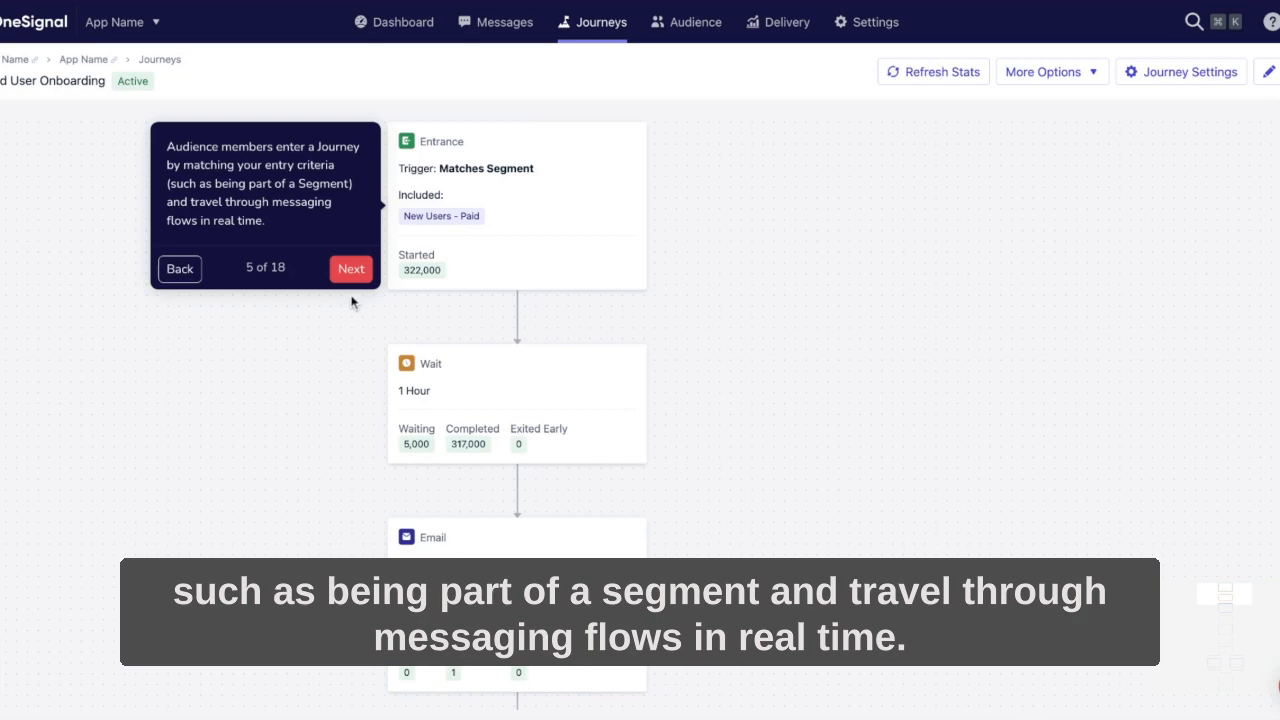
{"action": "left_click", "coordinate": [352, 268]}
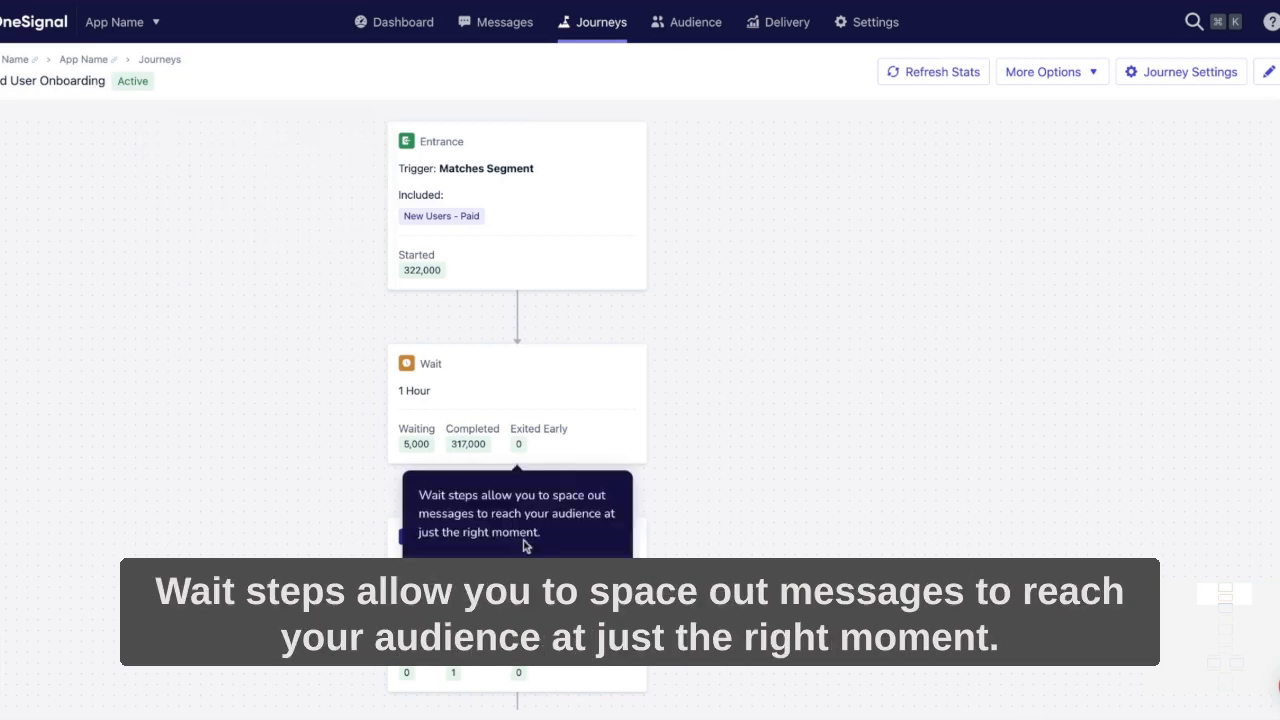
{"action": "mouse_move", "coordinate": [536, 532]}
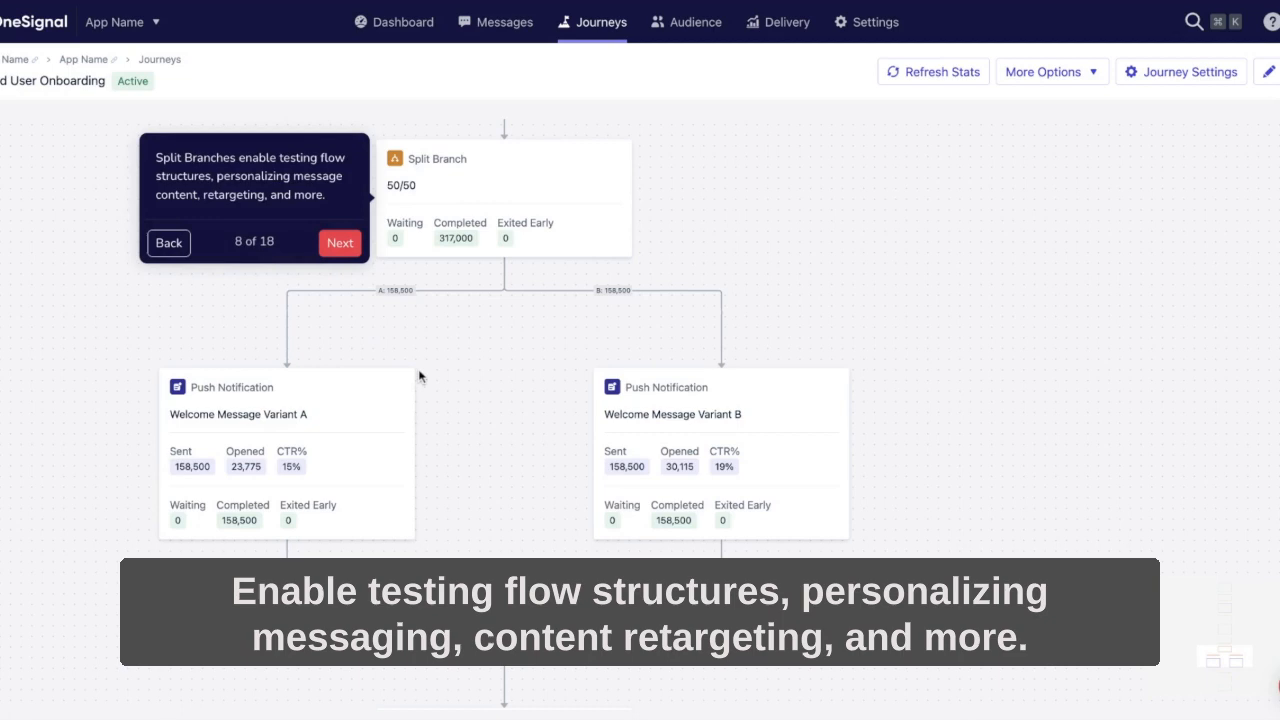
{"action": "mouse_move", "coordinate": [384, 340]}
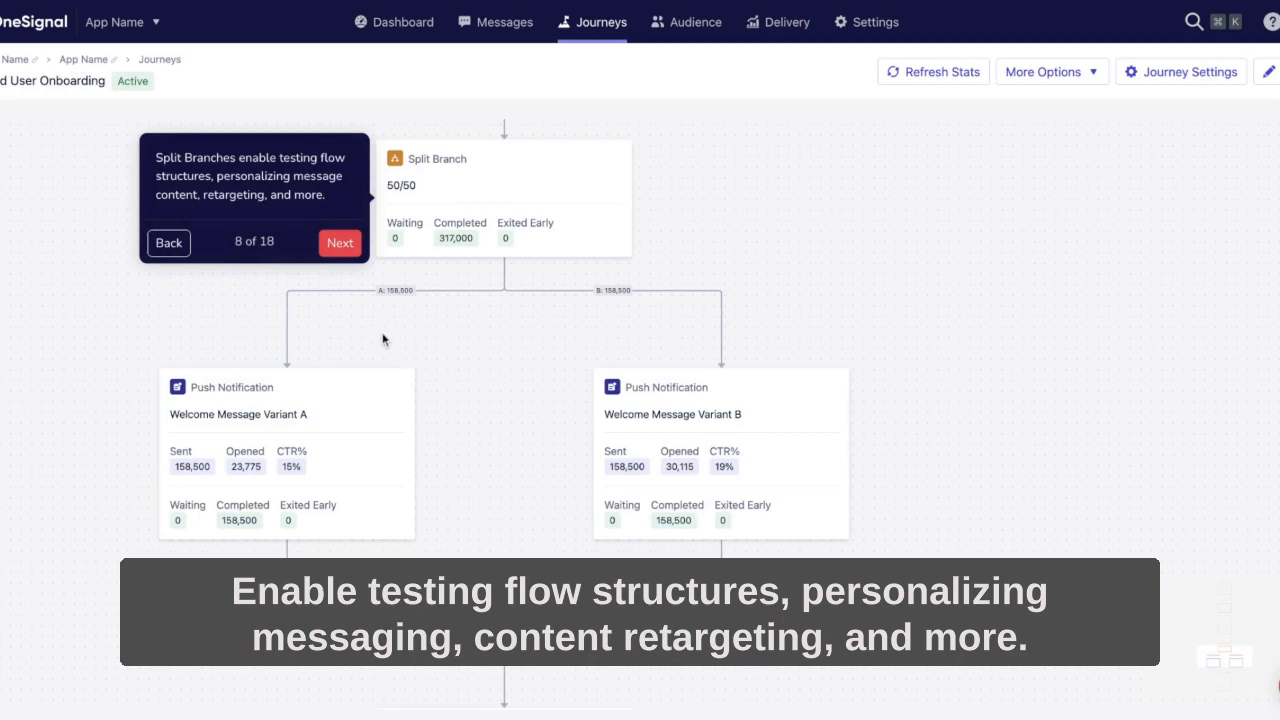
{"action": "left_click", "coordinate": [340, 242]}
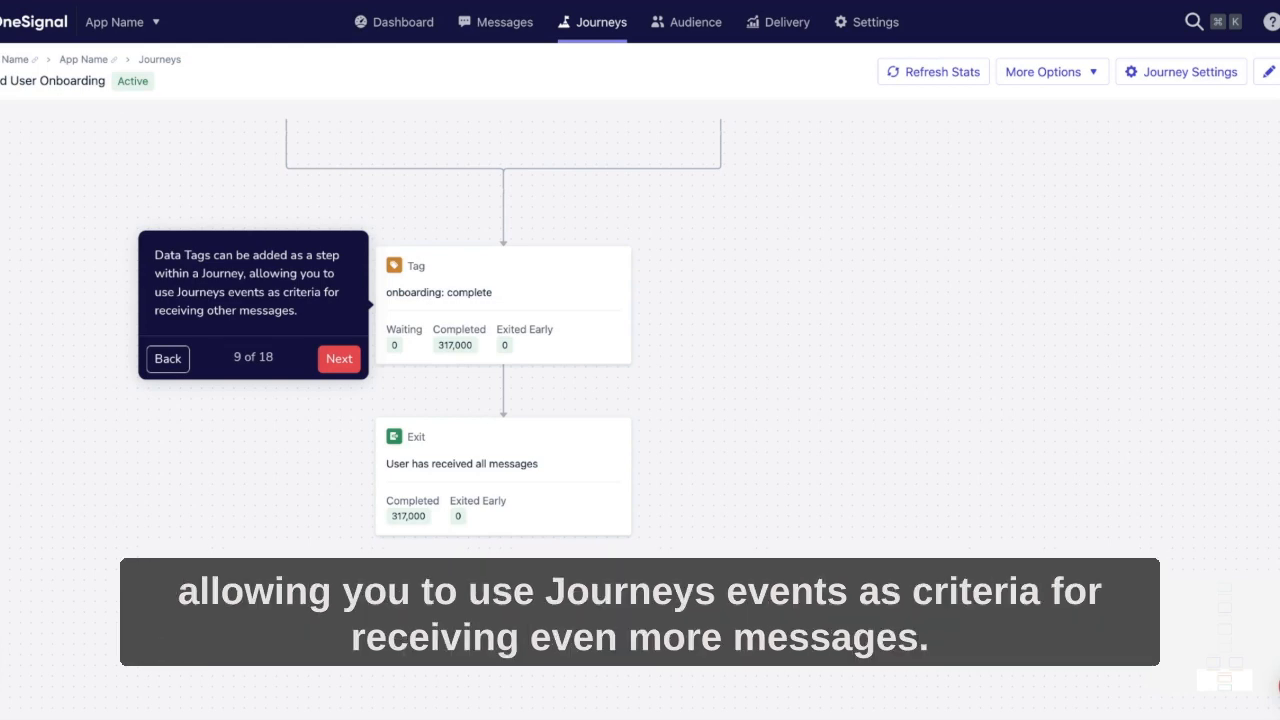
{"action": "mouse_move", "coordinate": [744, 378]}
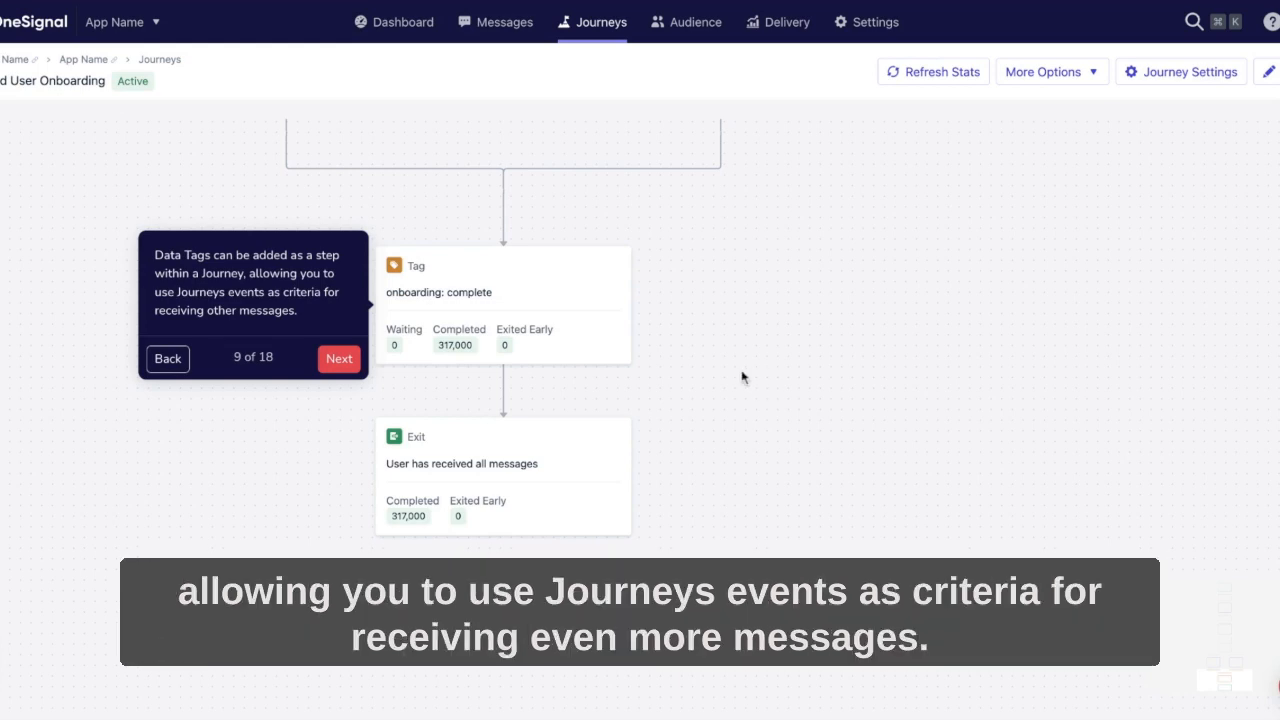
Reach the Audience segments list and its New Segment tip (step 11 of 18)
{"action": "left_click", "coordinate": [338, 358]}
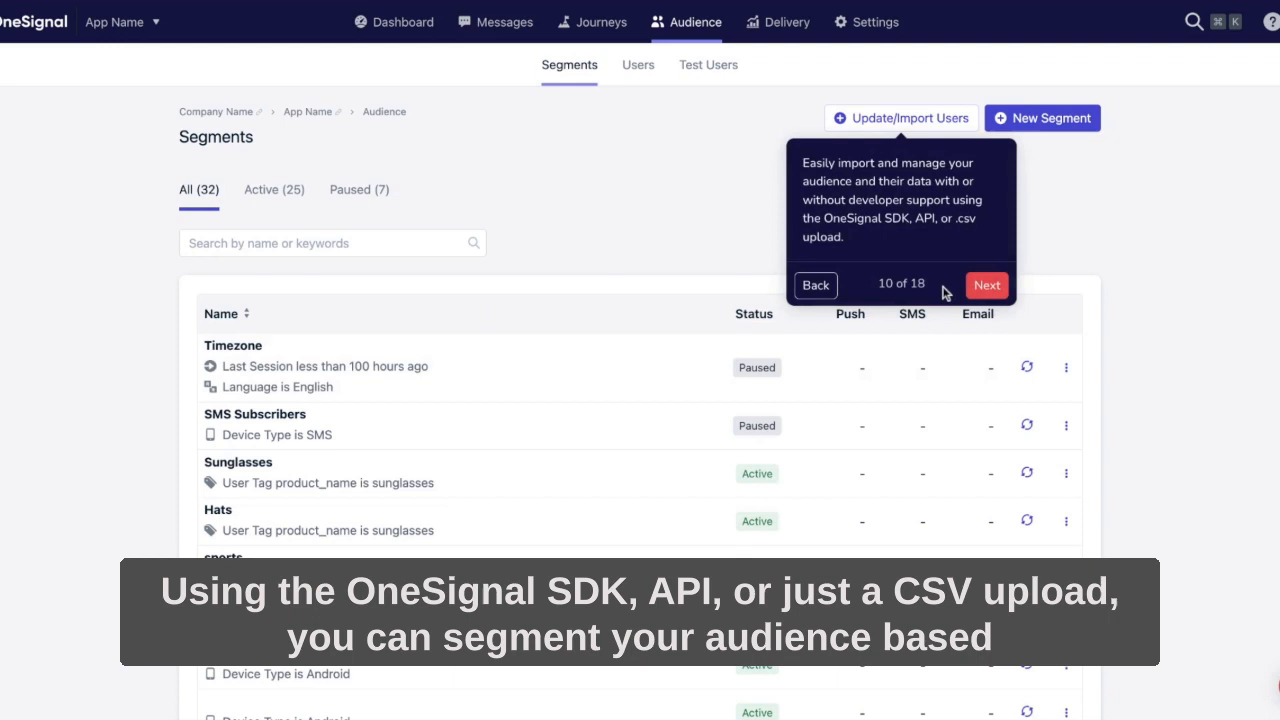
{"action": "left_click", "coordinate": [986, 284]}
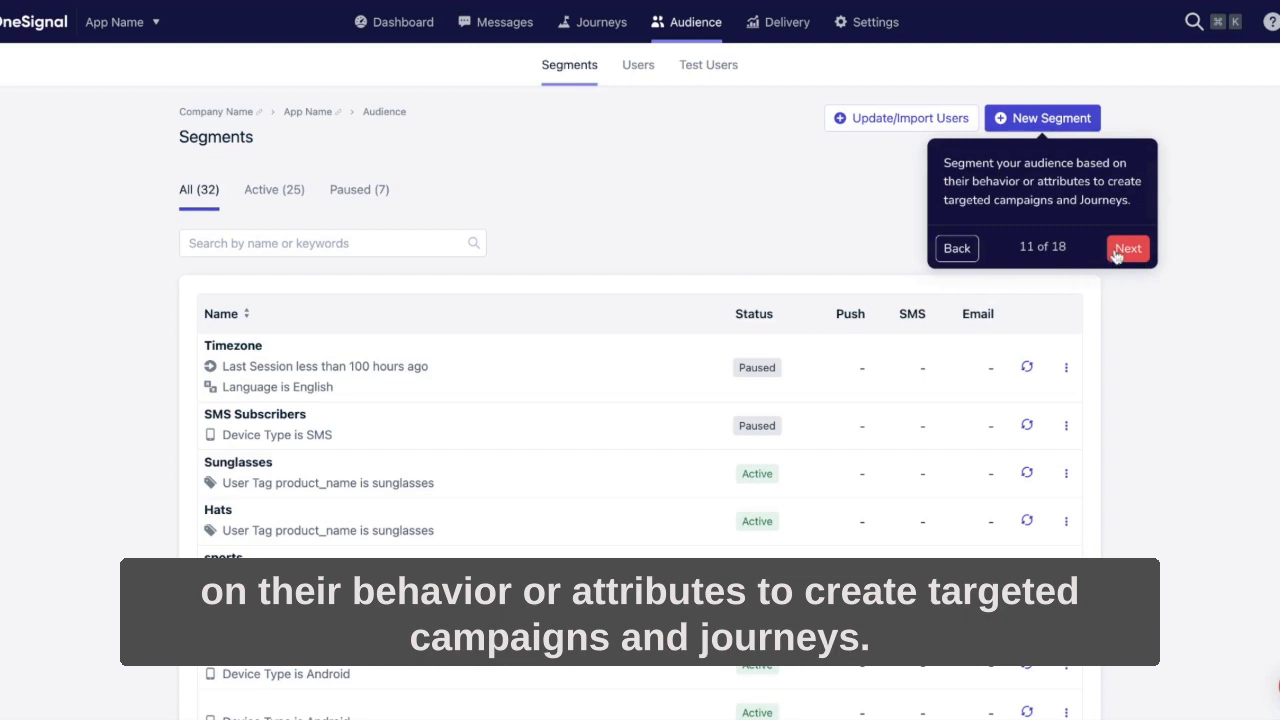
Enter the demo segment's editor and view the filter rules and external-integration cohort tip (step 13 of 18)
{"action": "left_click", "coordinate": [1128, 248]}
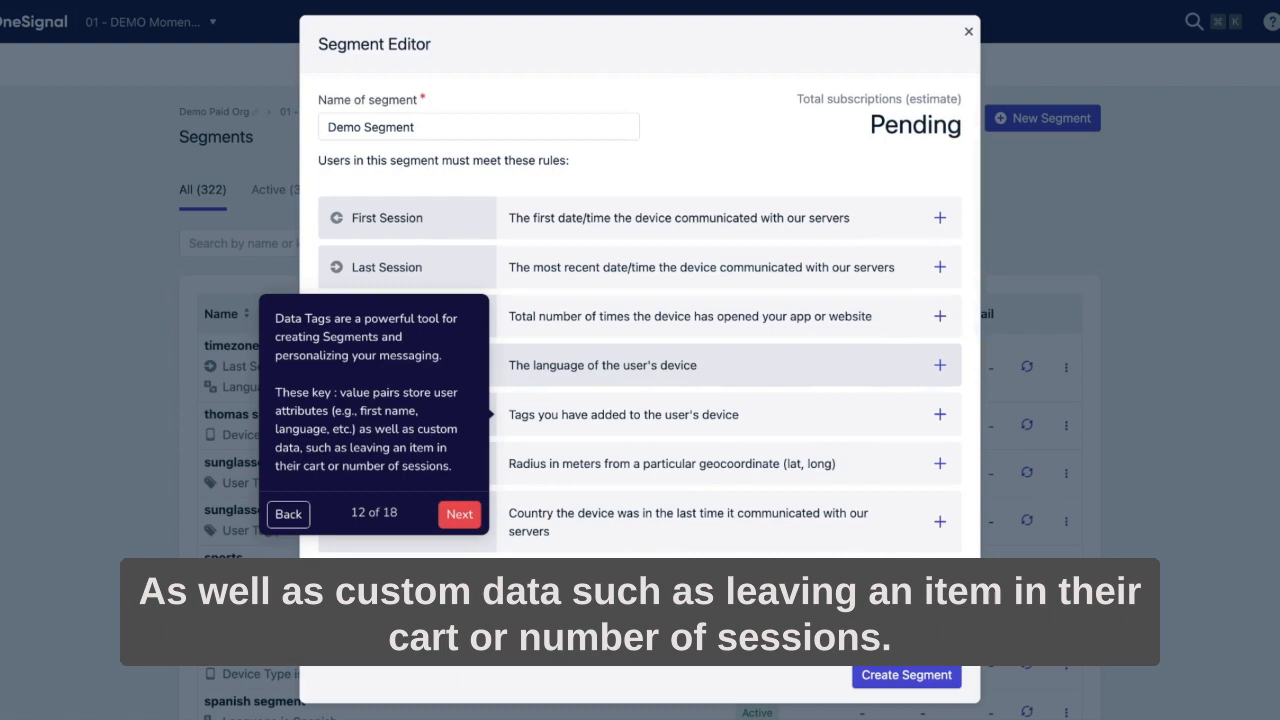
{"action": "mouse_move", "coordinate": [784, 376]}
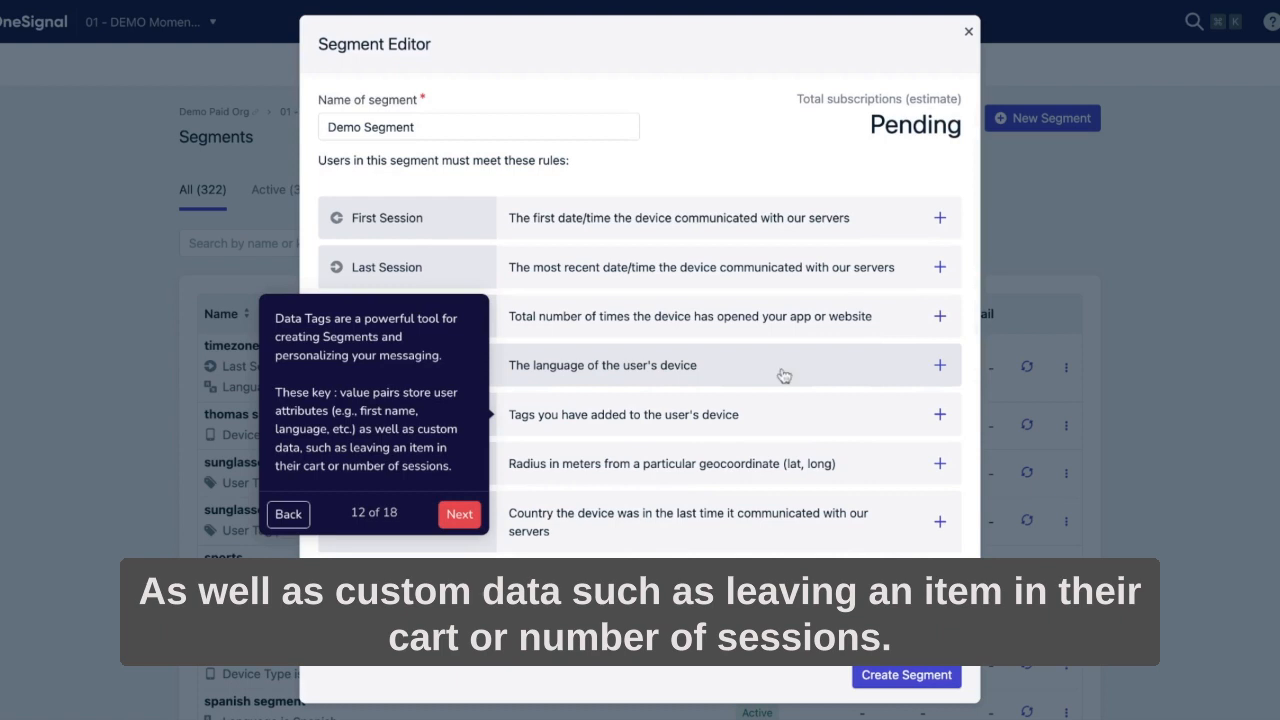
{"action": "left_click", "coordinate": [460, 512]}
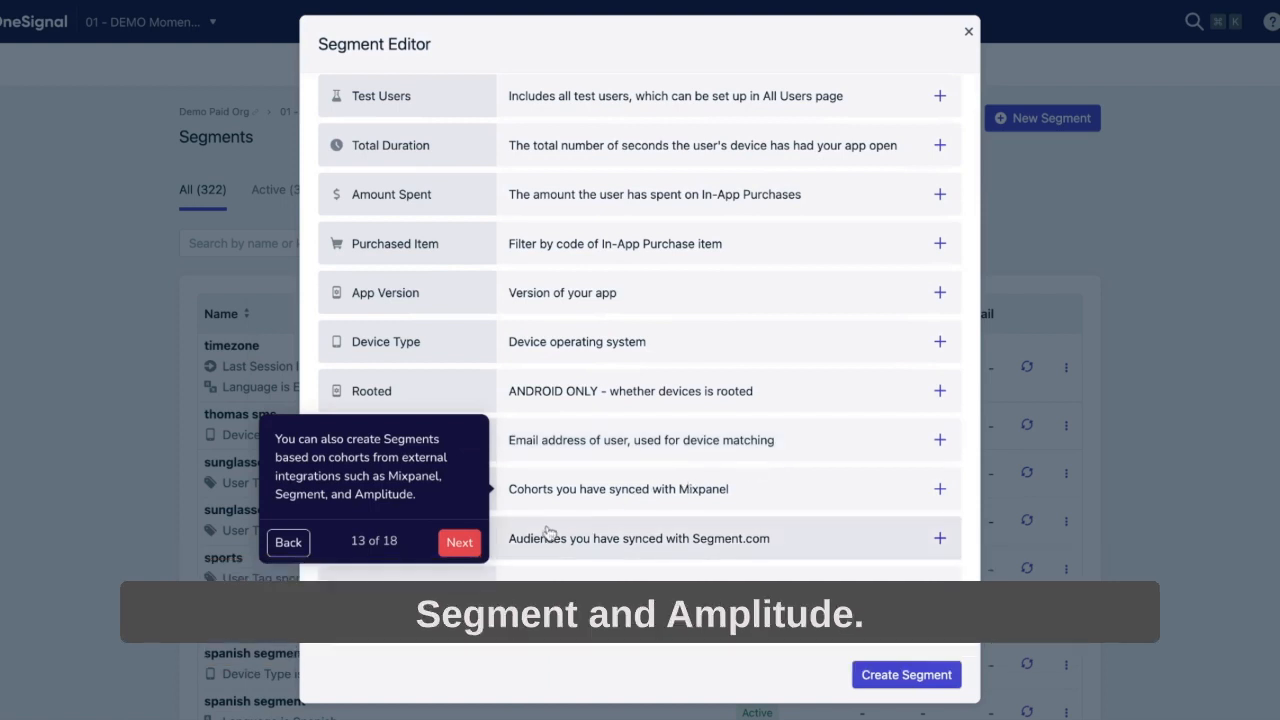
View the Summer Clearance Sale - 50% Off message's delivery report at step 14 of 18
{"action": "left_click", "coordinate": [460, 542]}
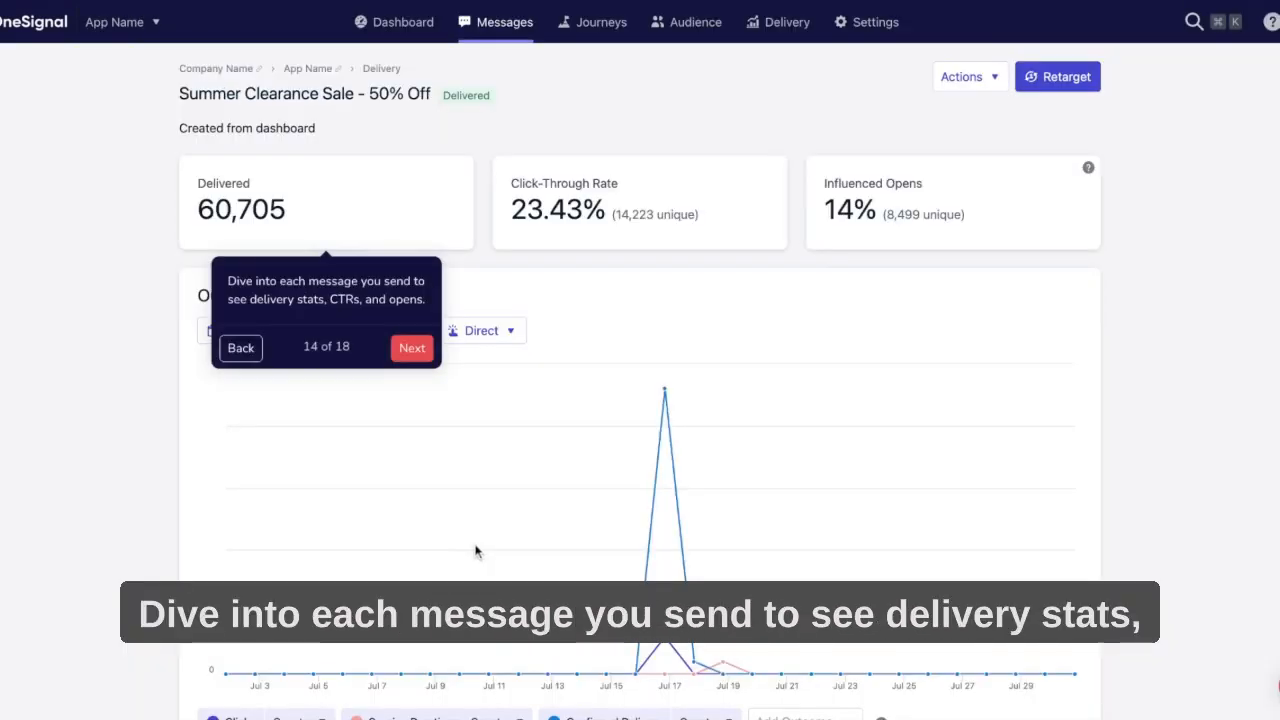
{"action": "mouse_move", "coordinate": [462, 510]}
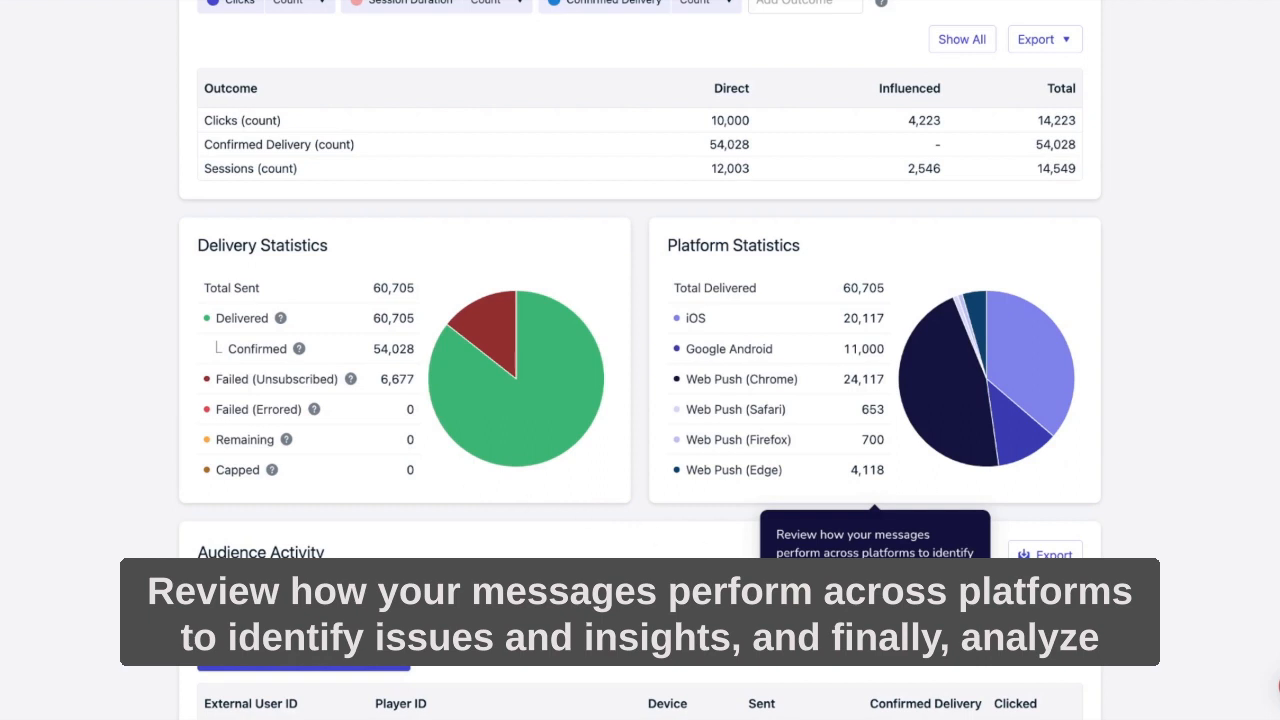
{"action": "scroll", "scroll_direction": "down", "scroll_amount": 3}
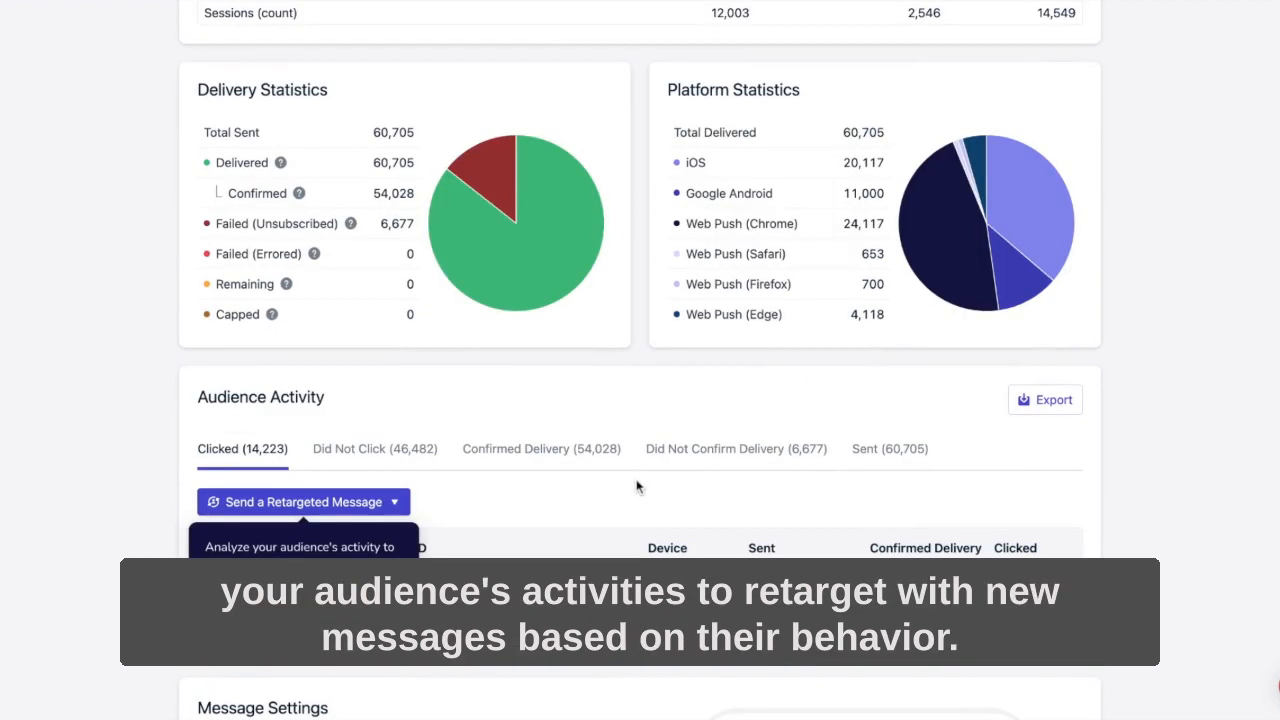
{"action": "mouse_move", "coordinate": [508, 516]}
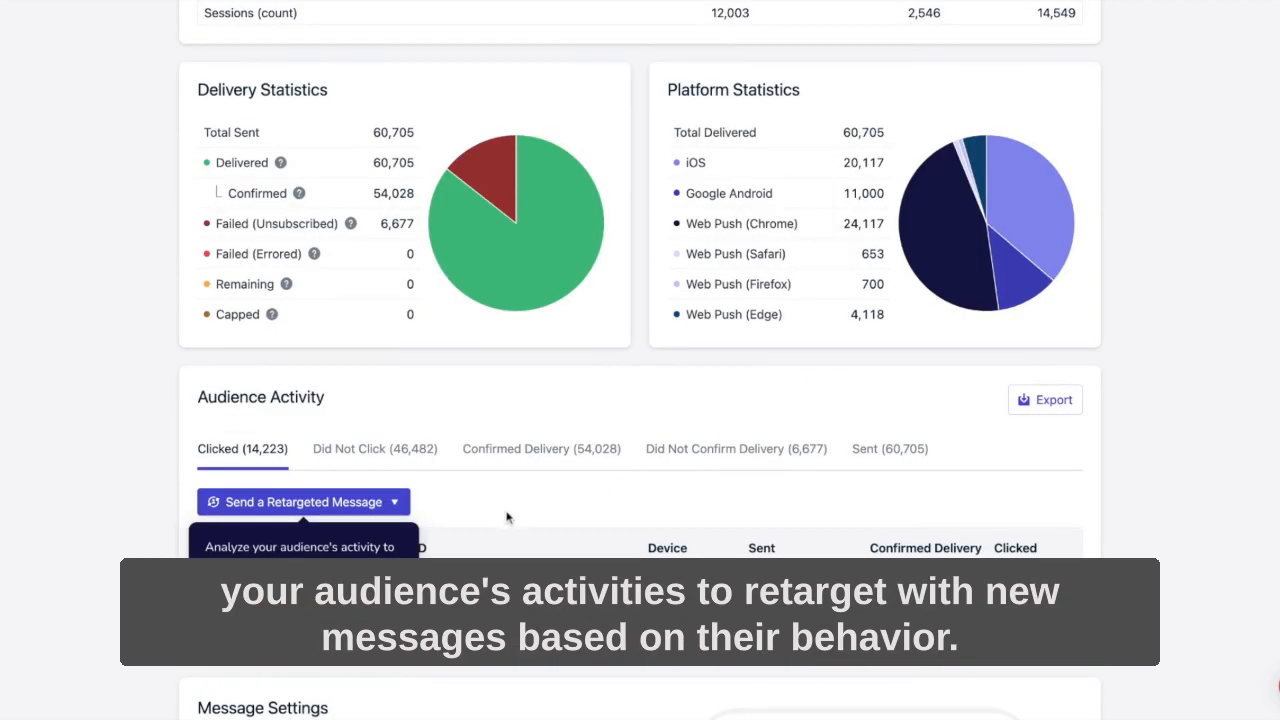